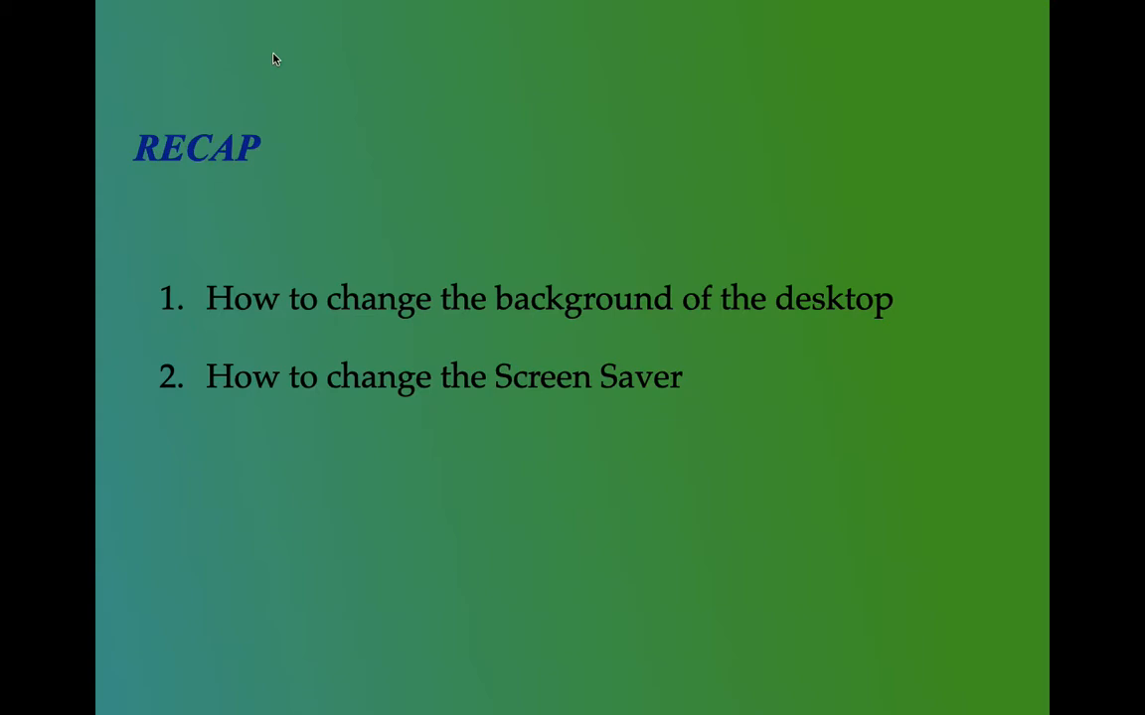
# Advance the slideshow through the resizing-a-window slide to the multiple choice questions slide
pyautogui.press('Right')
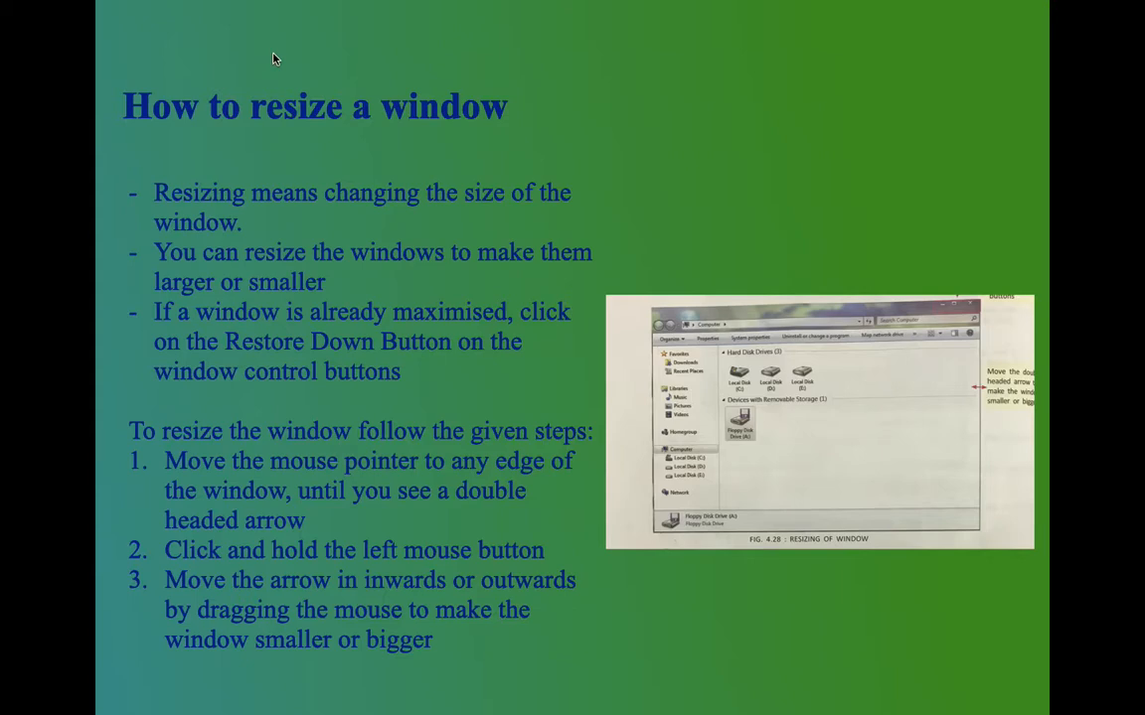
pyautogui.press('Right')
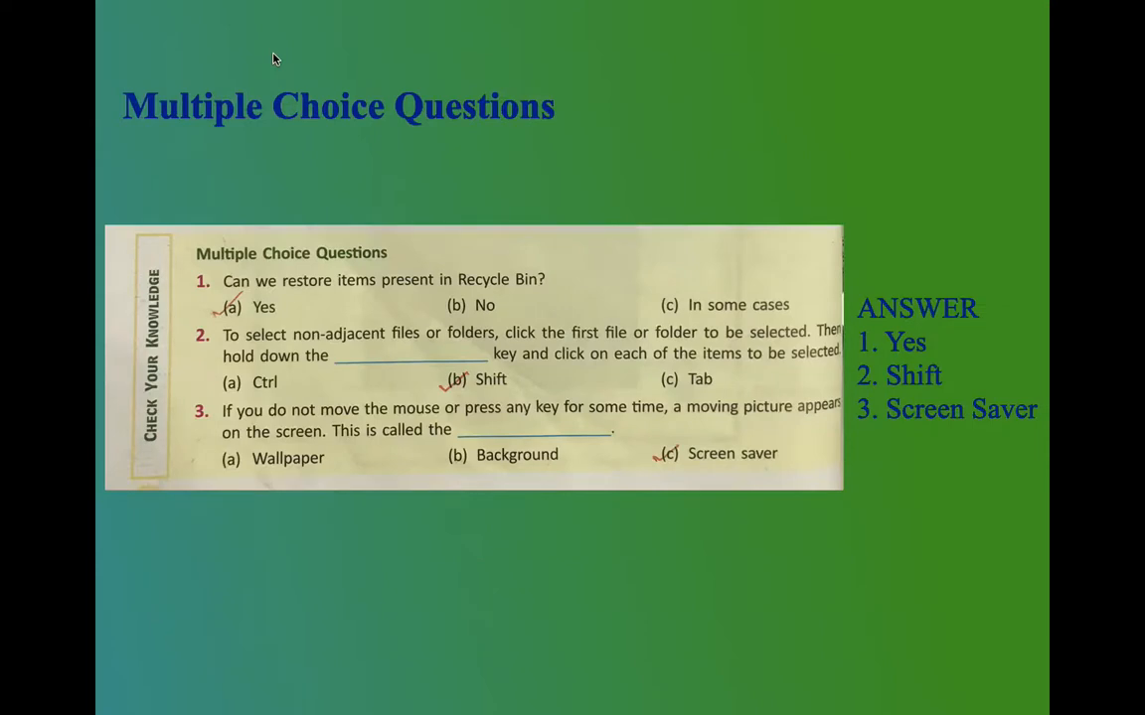